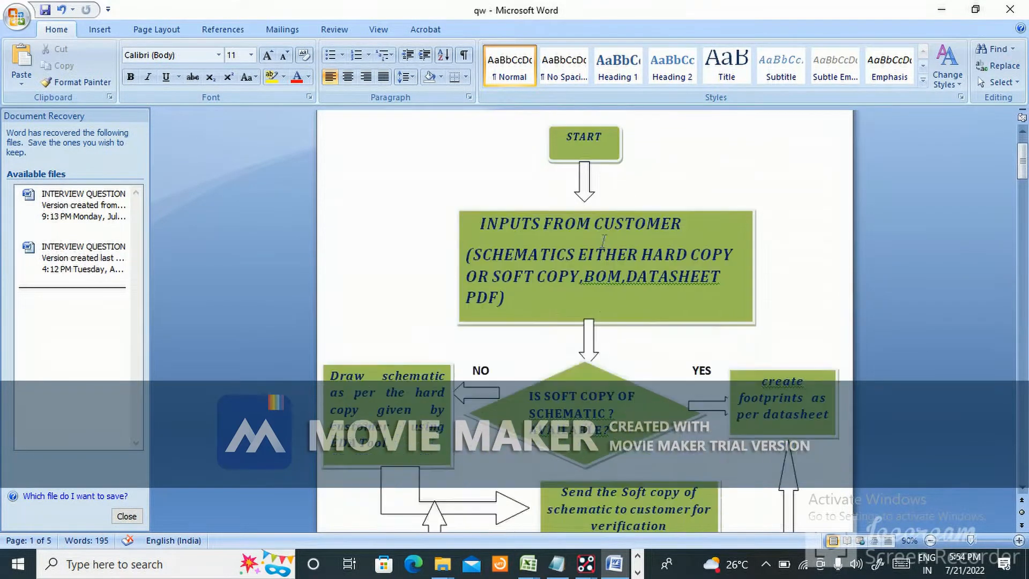
scroll(down, 3)
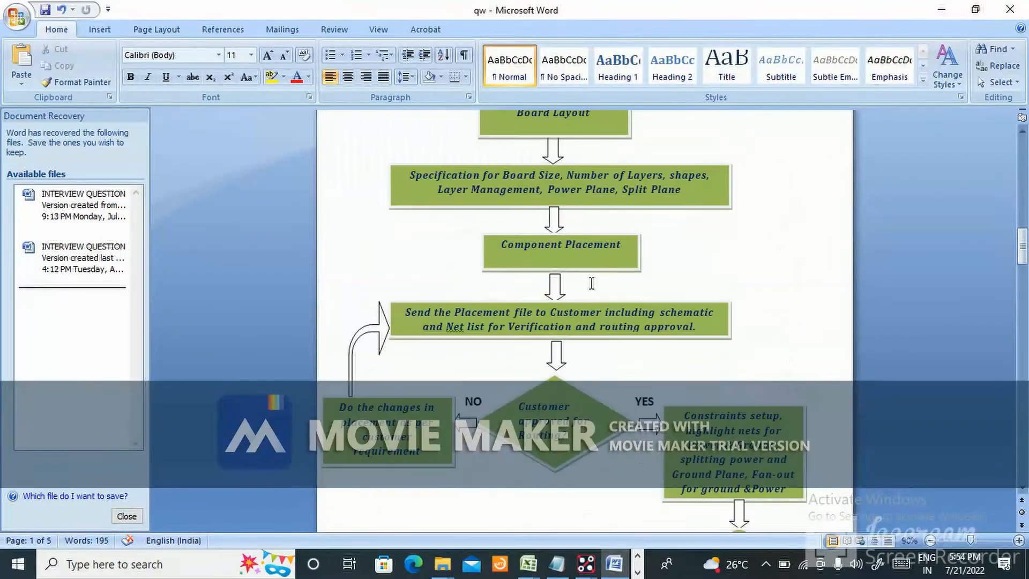
scroll(down, 3)
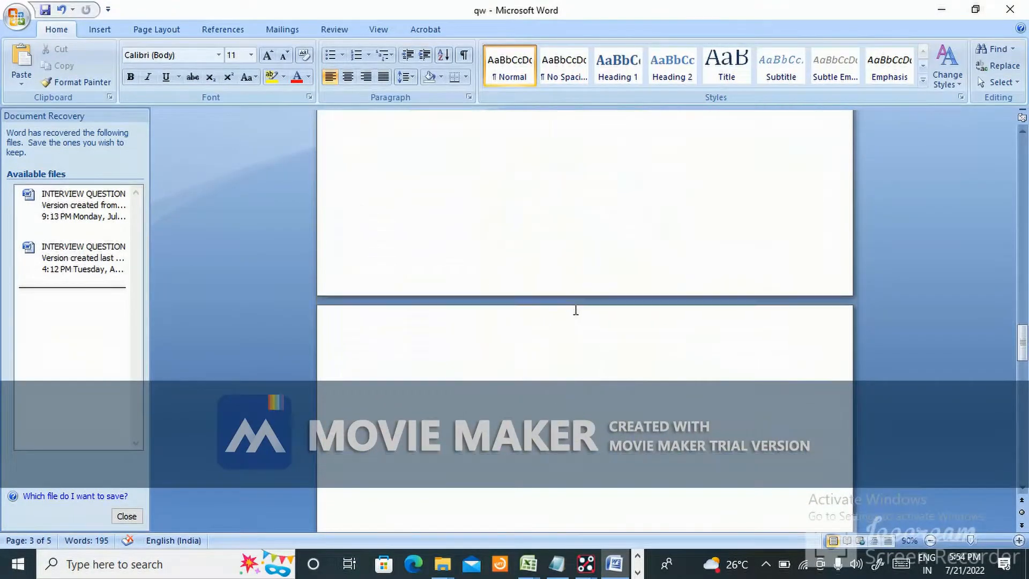
scroll(down, 3)
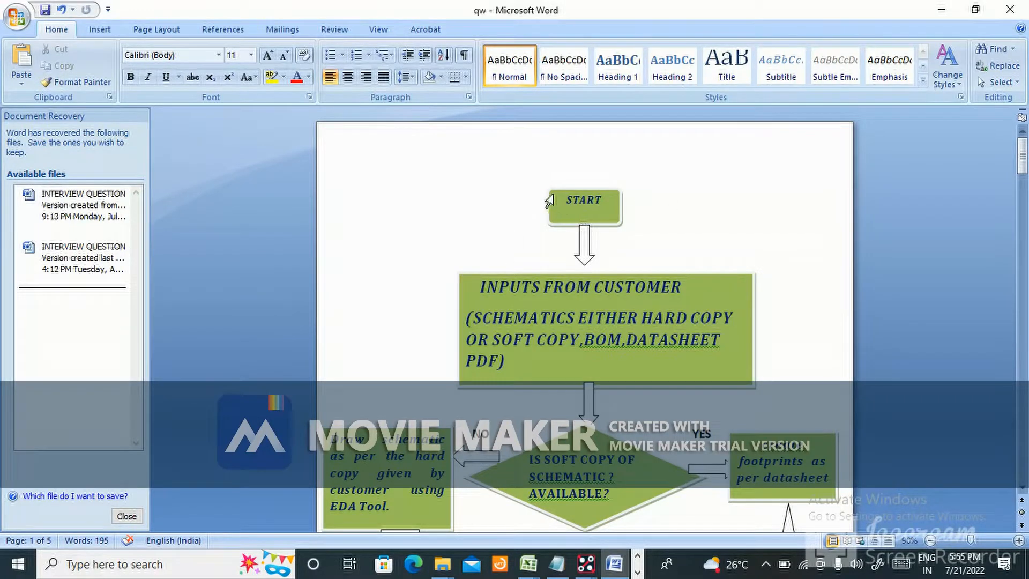
mouse_move(696, 296)
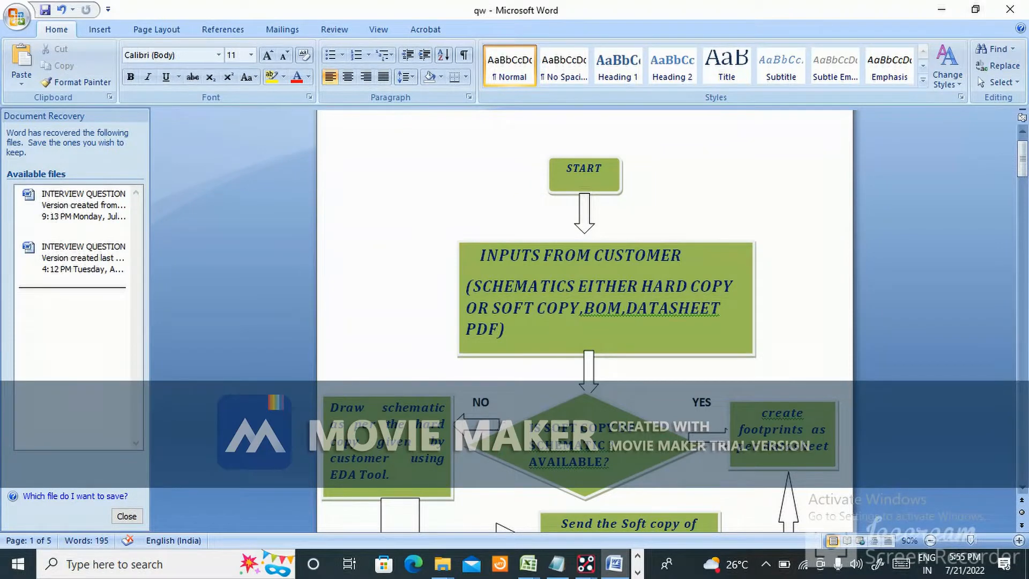
scroll(down, 3)
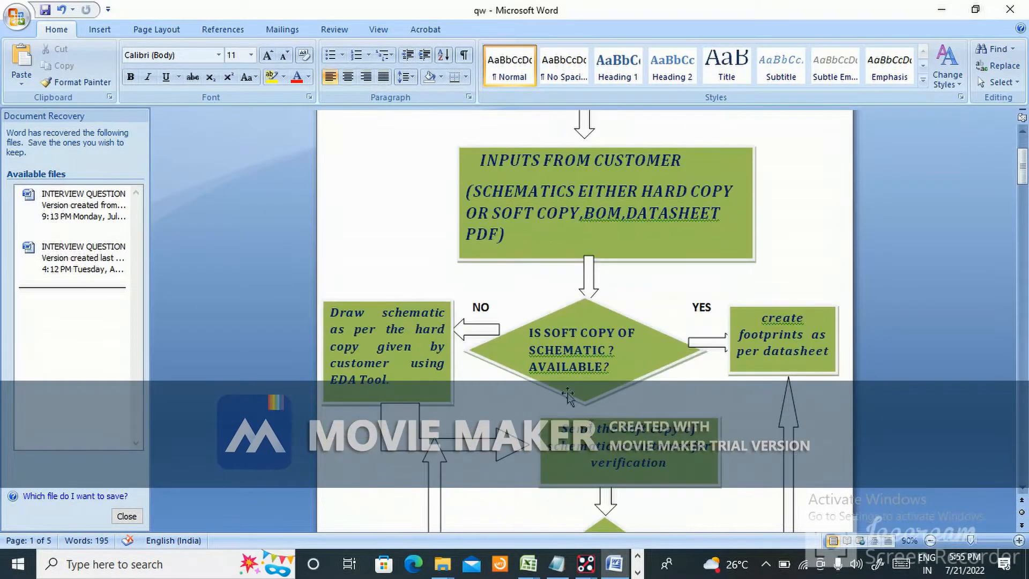
mouse_move(399, 328)
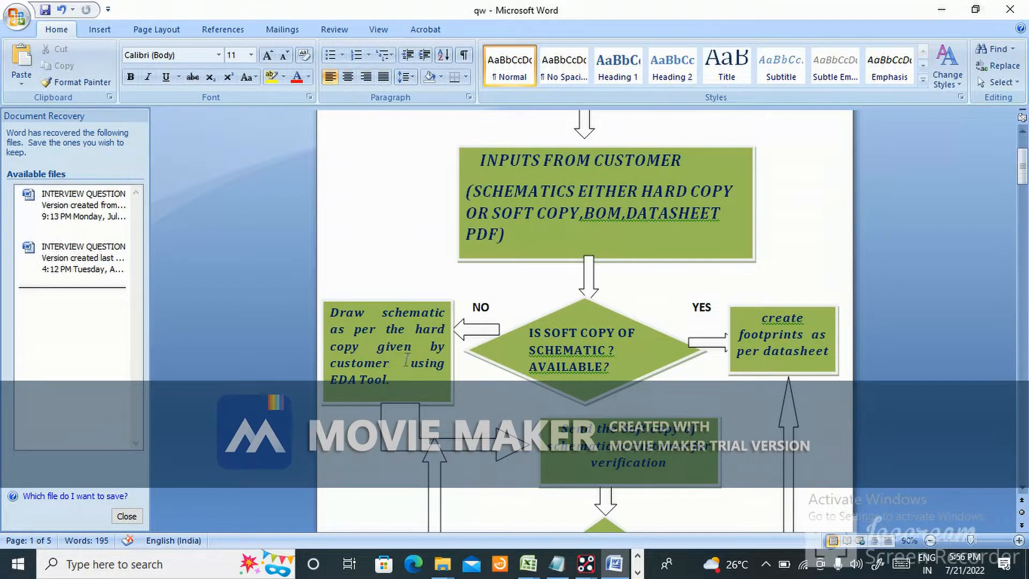
scroll(down, 3)
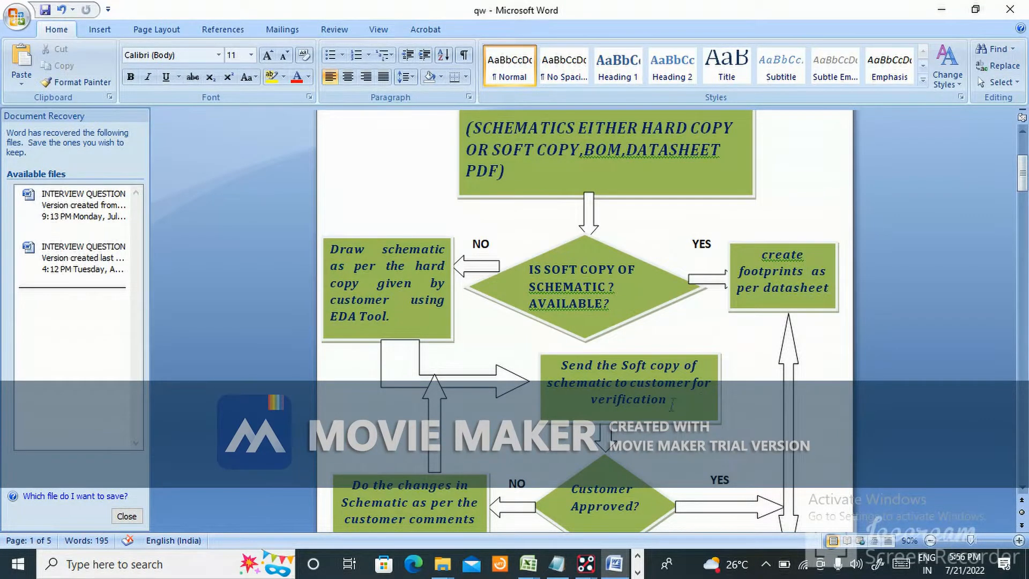
scroll(down, 3)
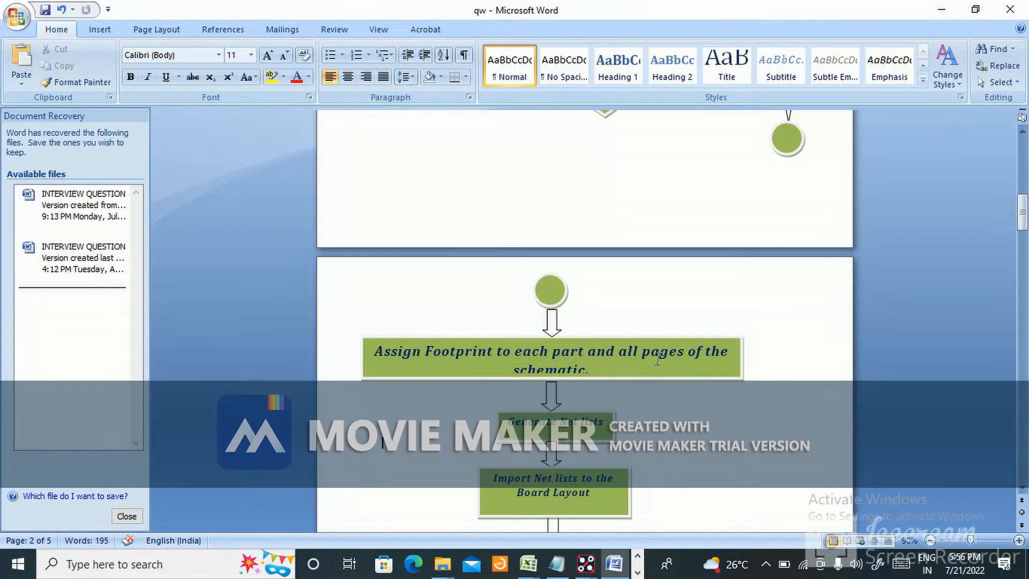
scroll(down, 3)
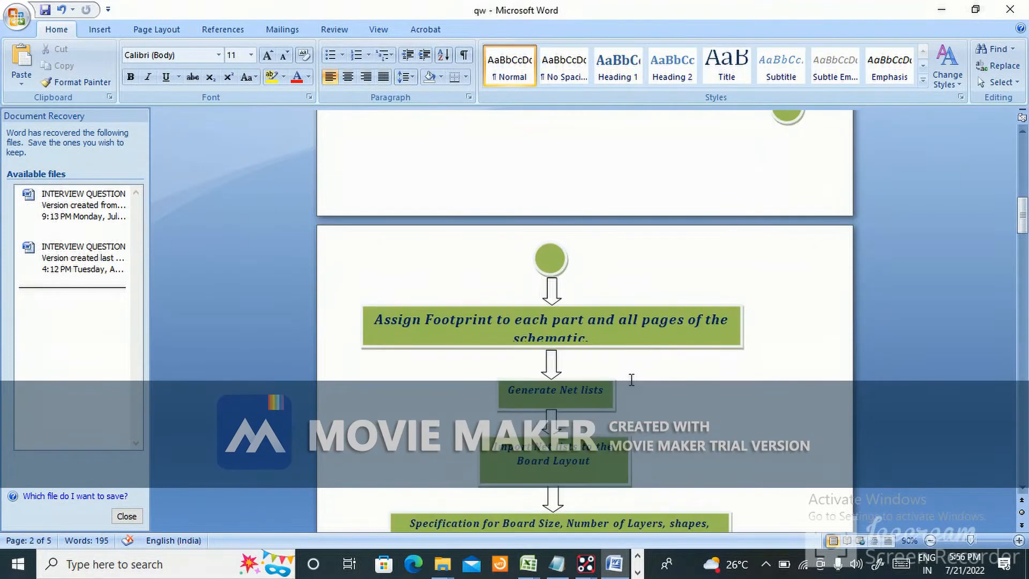
scroll(down, 3)
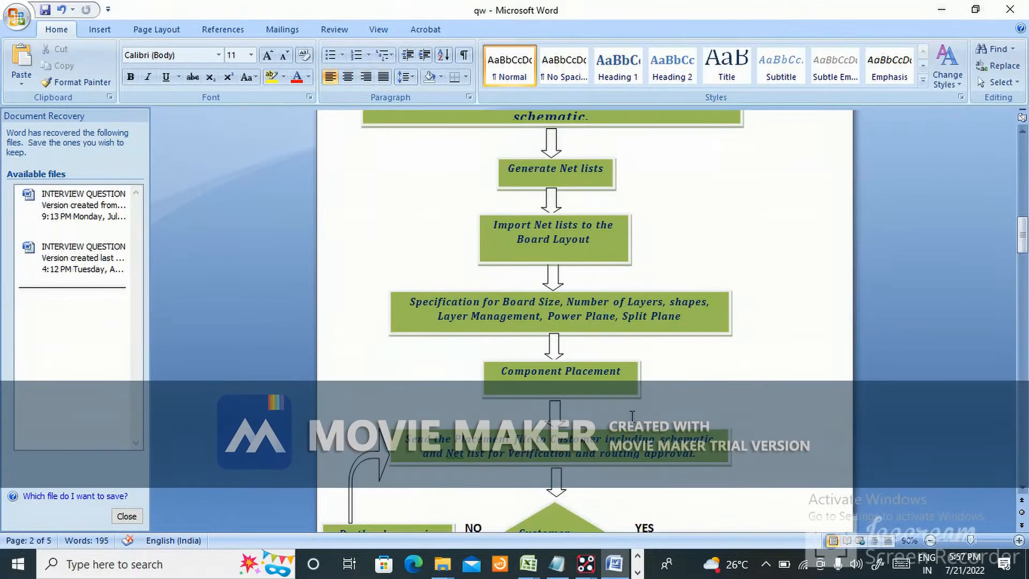
scroll(down, 3)
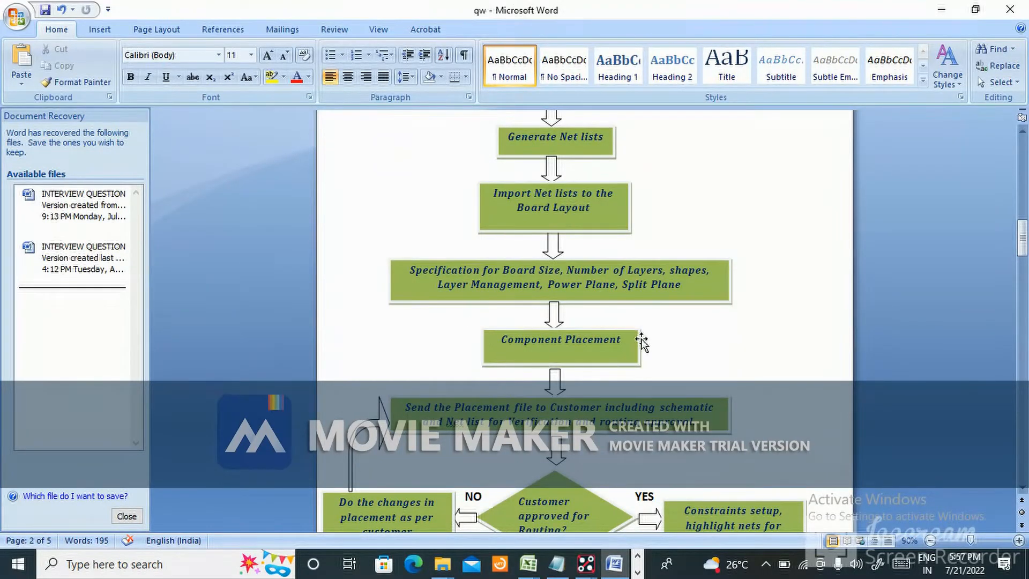
mouse_move(610, 291)
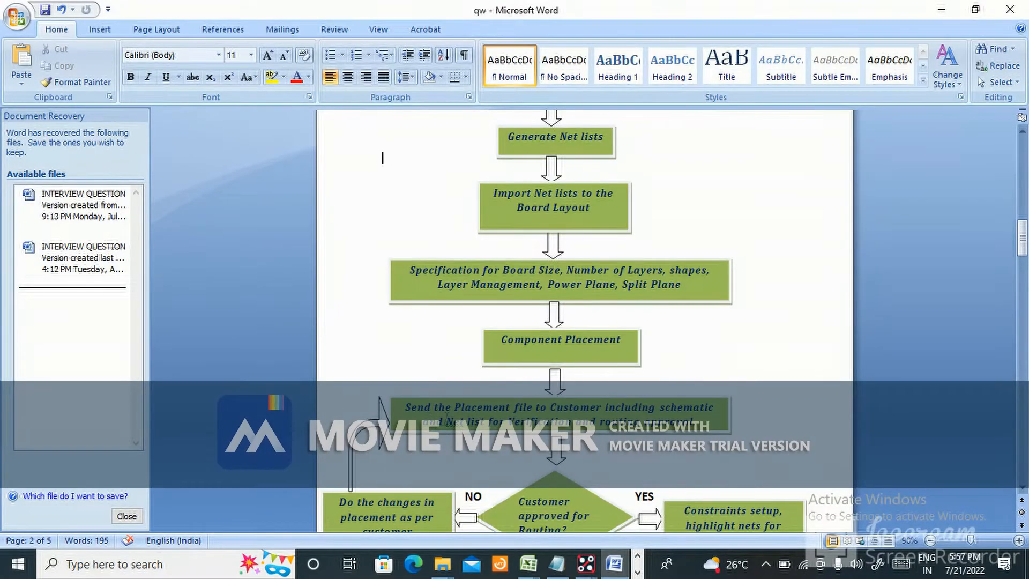
scroll(down, 3)
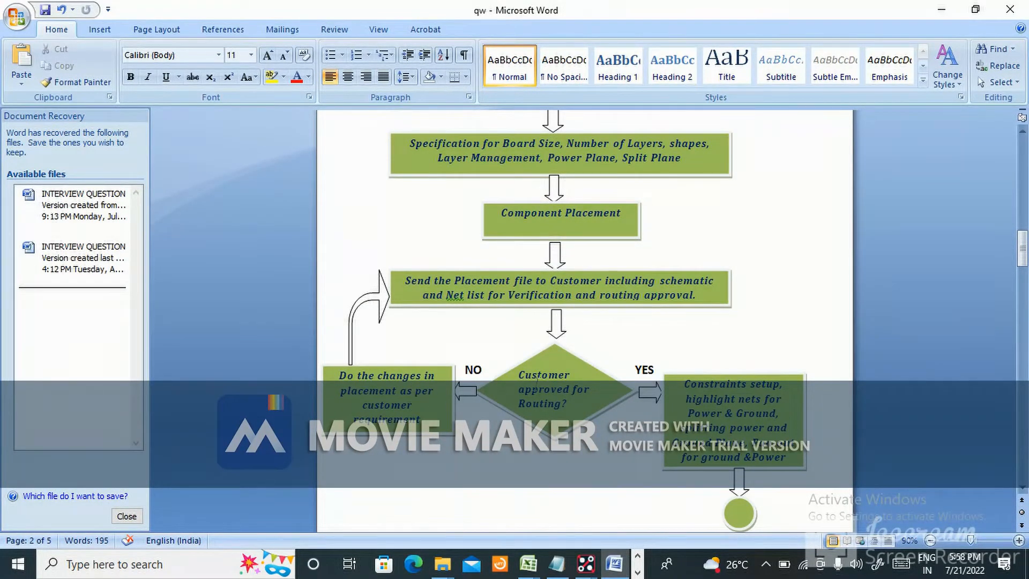
scroll(down, 3)
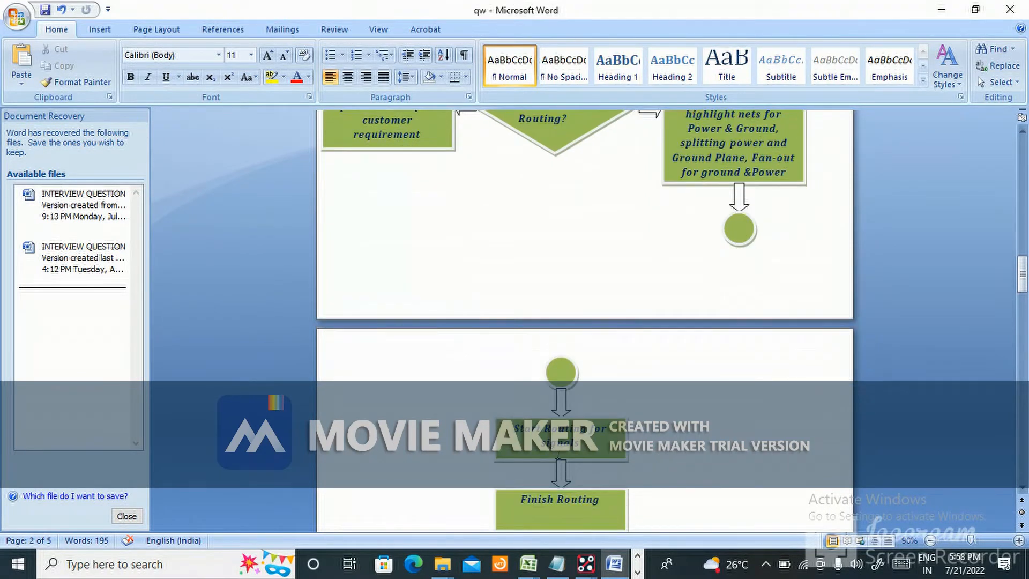
scroll(down, 3)
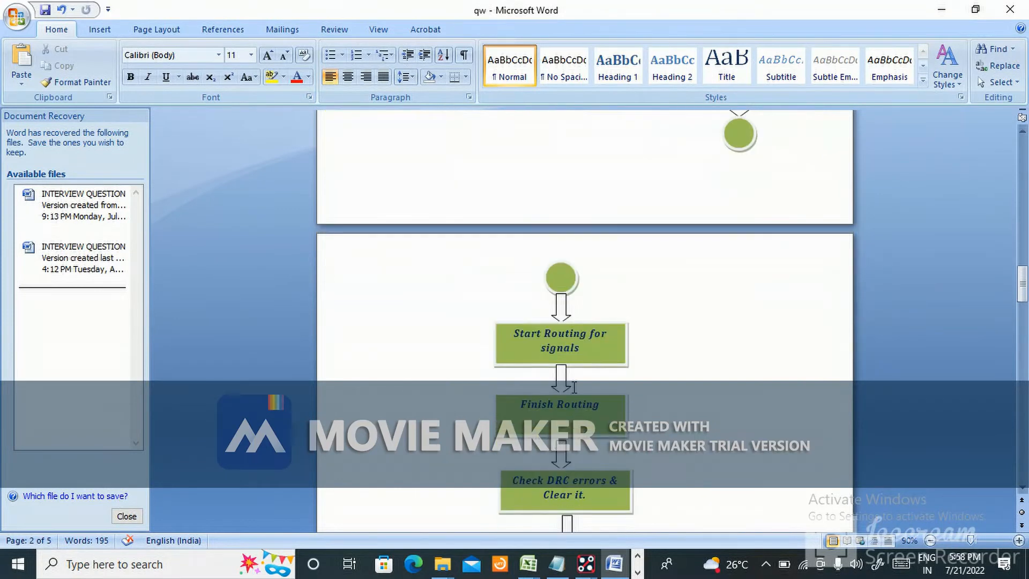
scroll(down, 3)
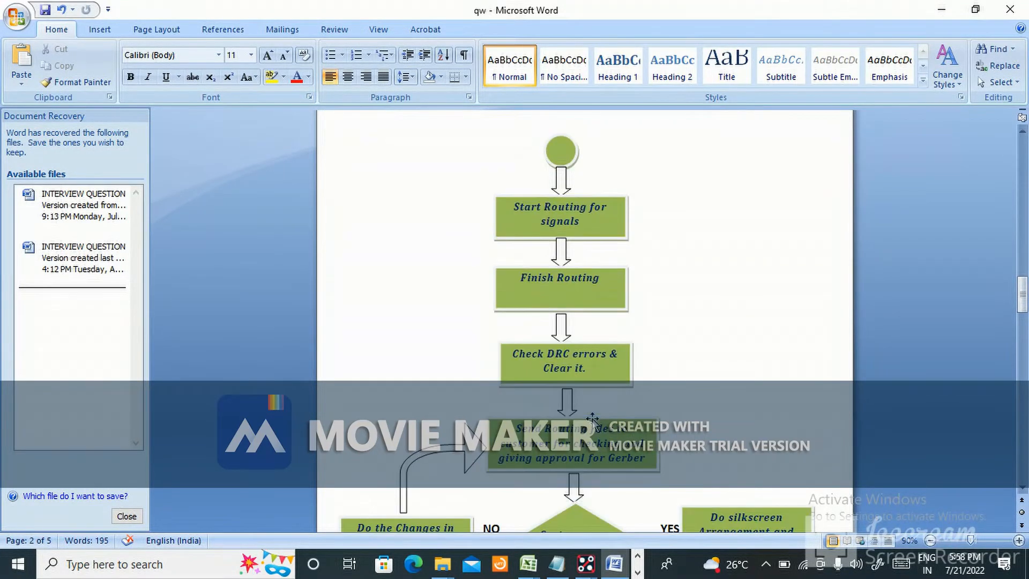
scroll(down, 3)
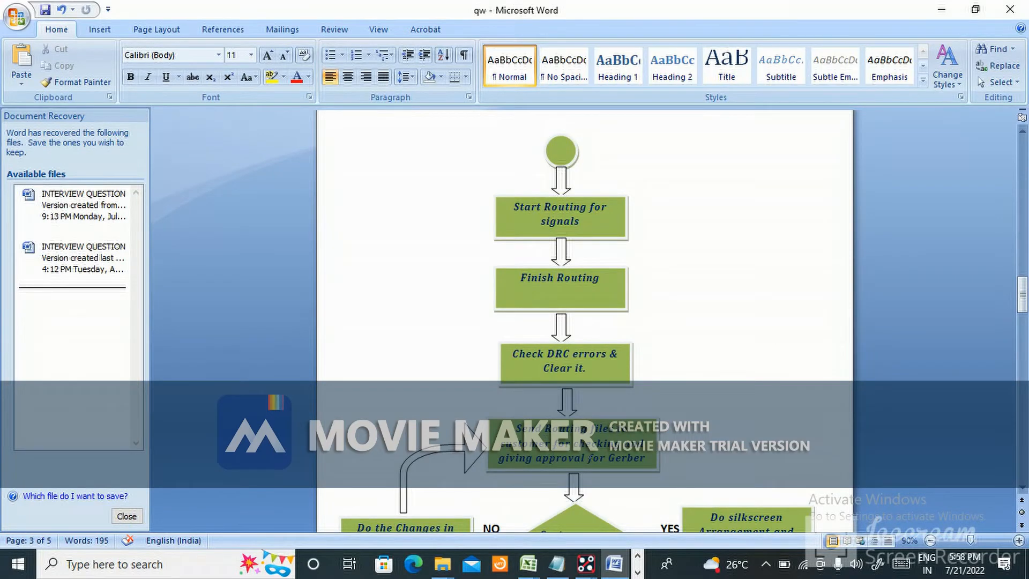
mouse_move(593, 476)
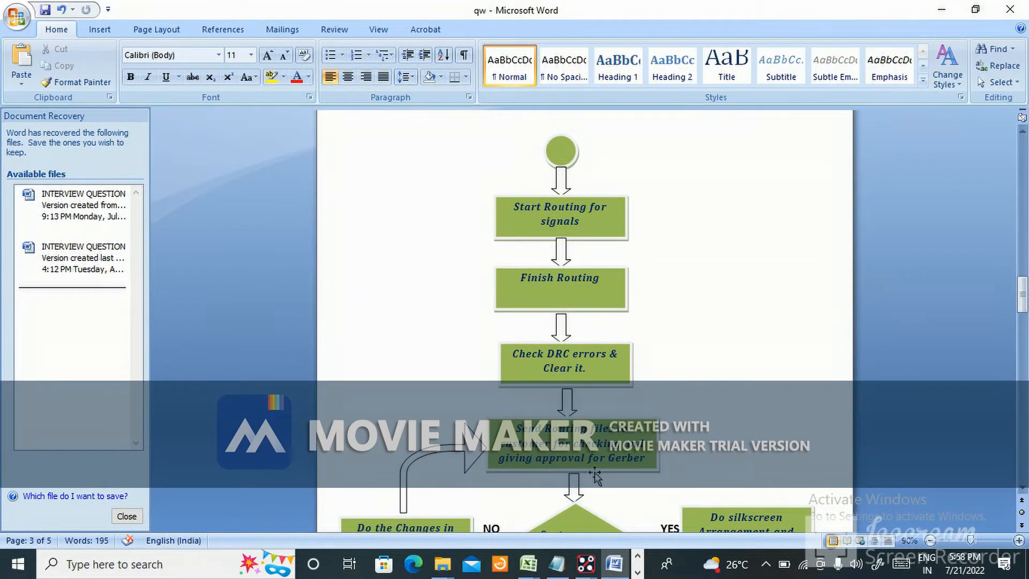
scroll(down, 3)
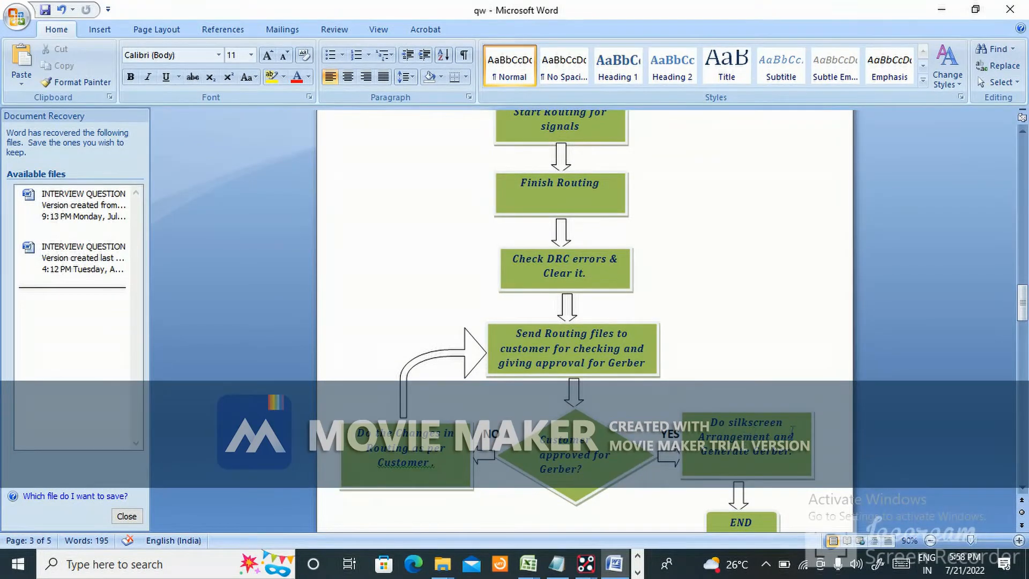
scroll(down, 3)
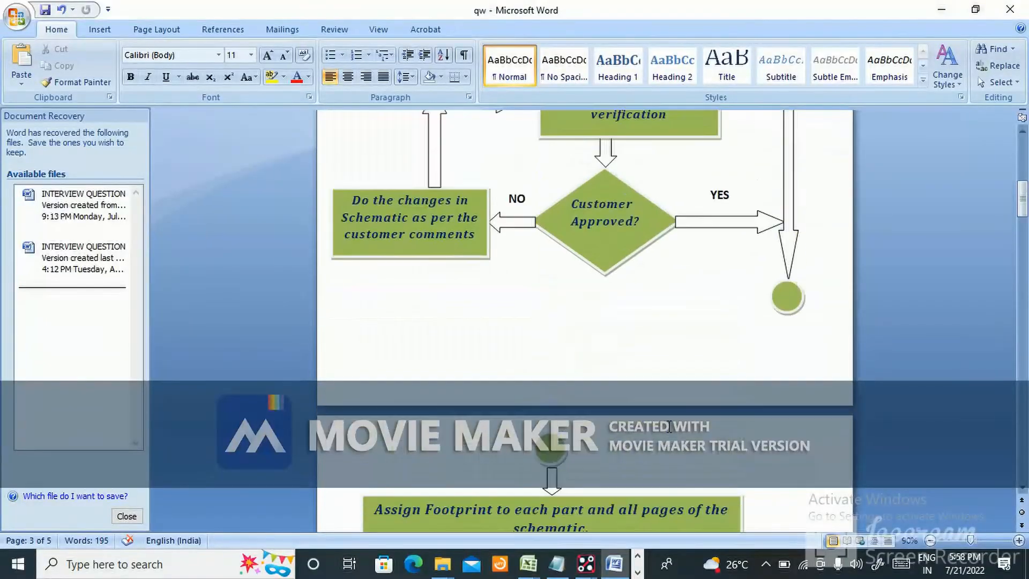
scroll(up, 3)
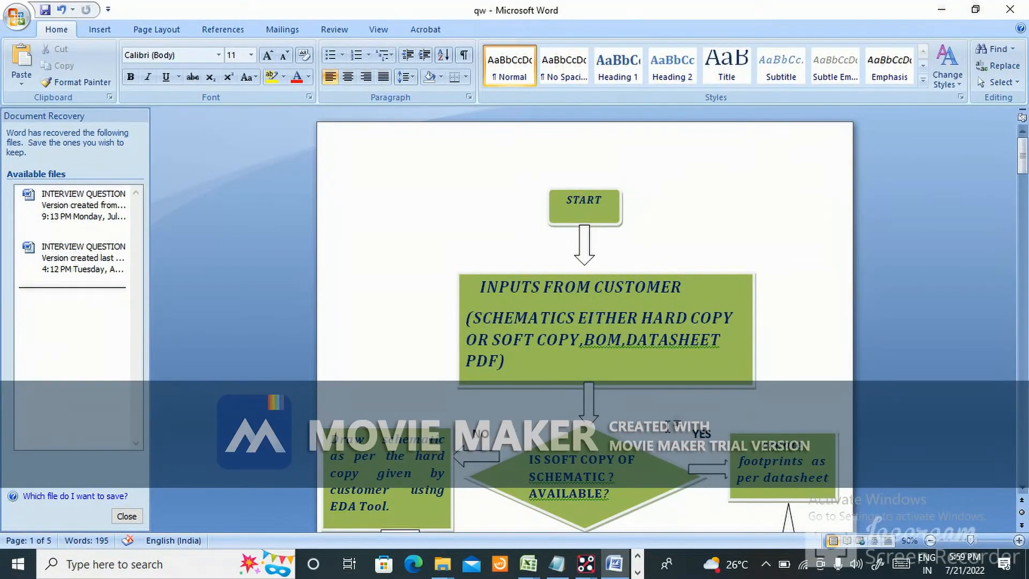
scroll(down, 3)
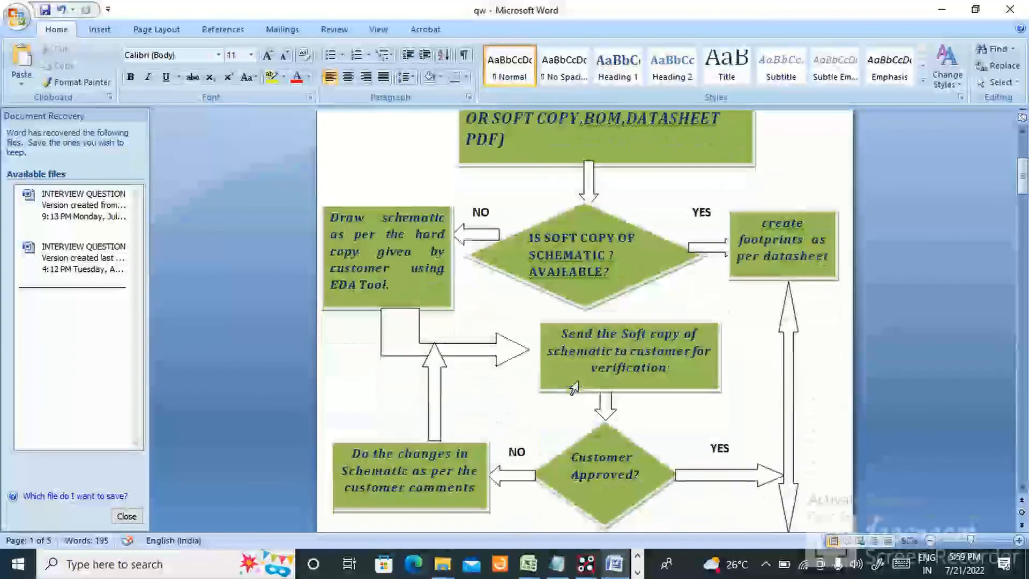
scroll(down, 3)
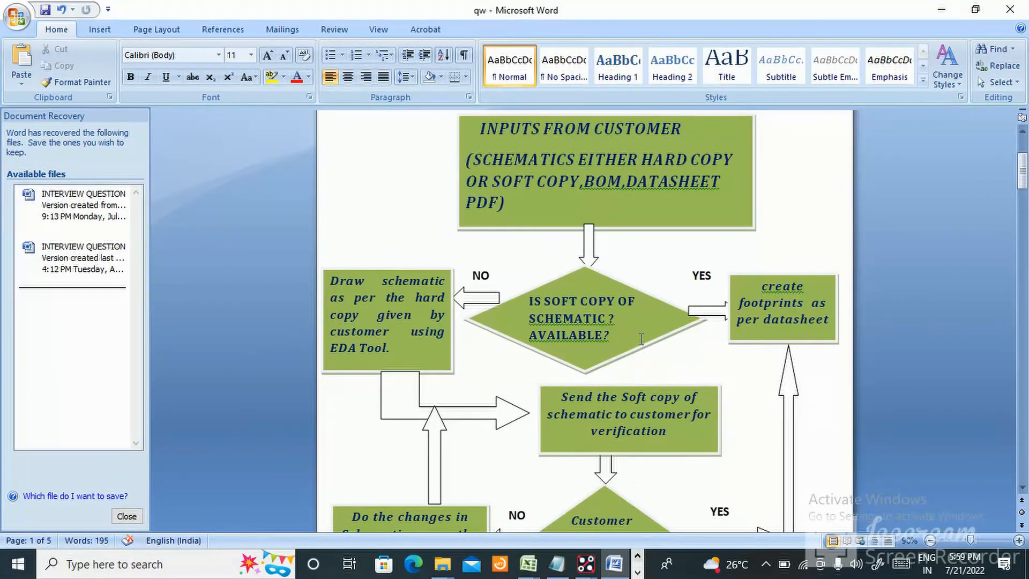
mouse_move(637, 346)
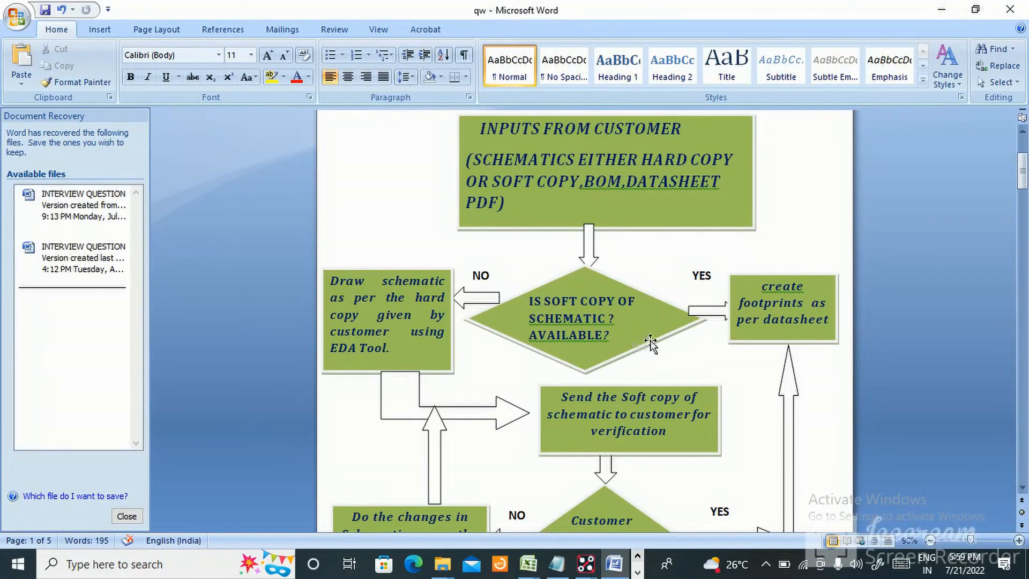
scroll(down, 3)
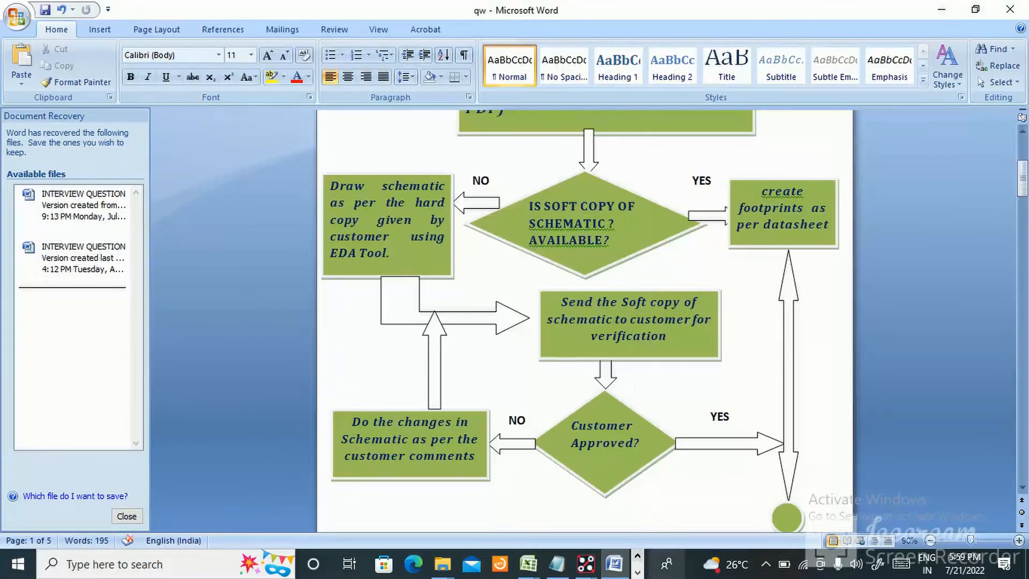